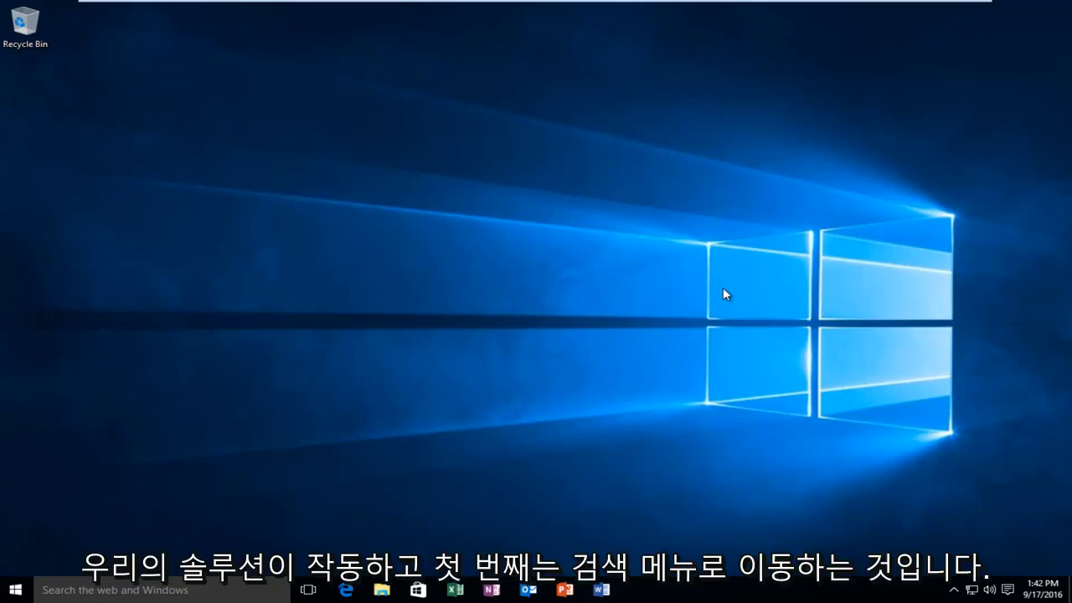
pyautogui.moveTo(100, 536)
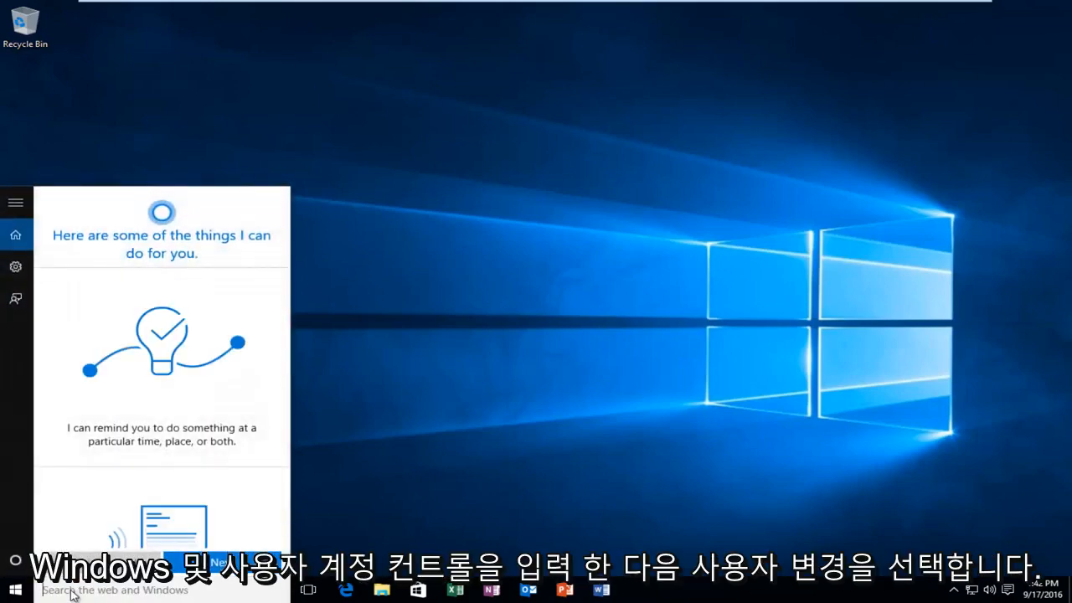
# - Search 'user account' to reach the User Account Control settings at the default level
pyautogui.write('user account')
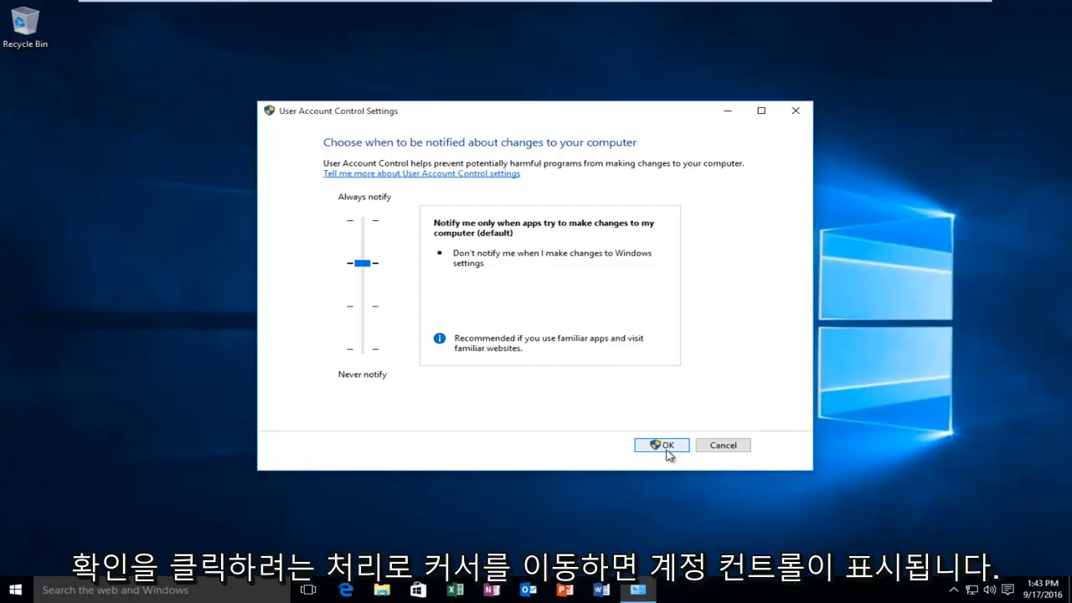
# - Confirm the default UAC notification level with OK and approve the prompt with Yes
pyautogui.click(661, 445)
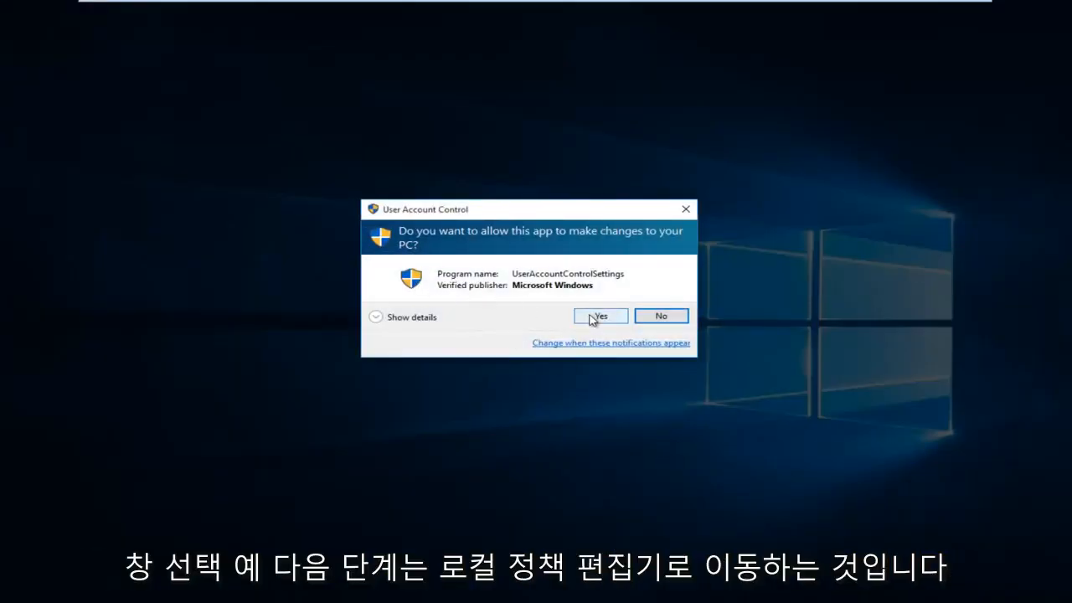
pyautogui.click(600, 316)
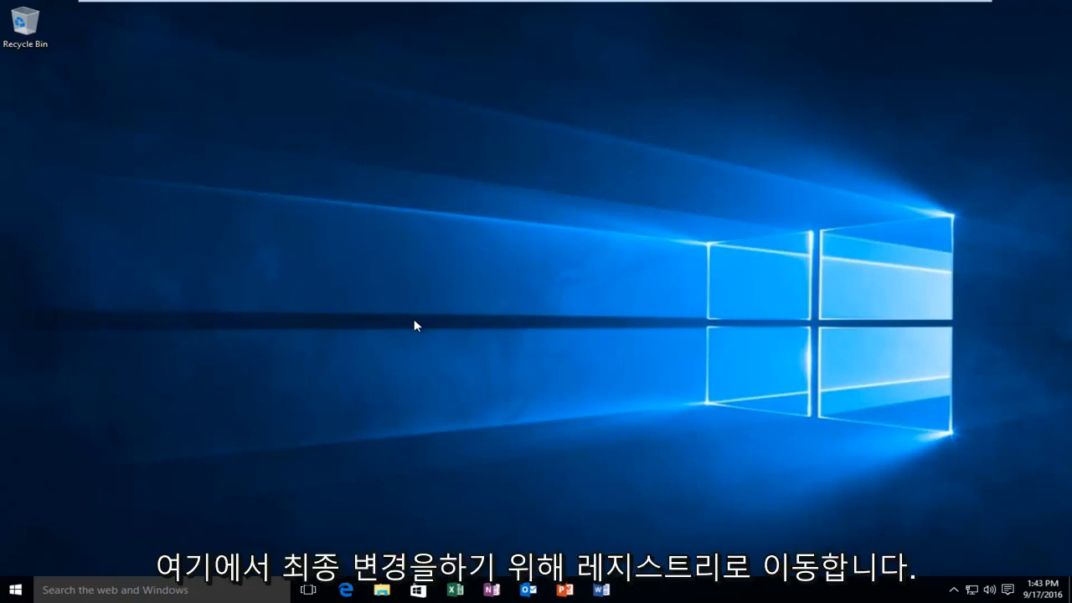
pyautogui.moveTo(50, 536)
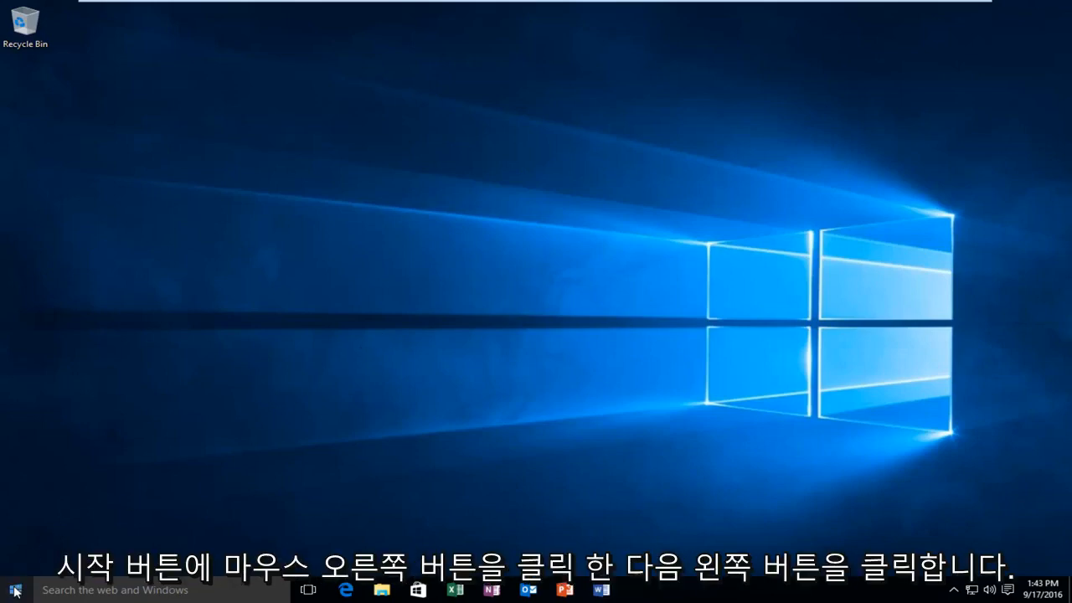
# - Launch regedit from the Run prompt and allow it to make changes
pyautogui.rightClick(13, 590)
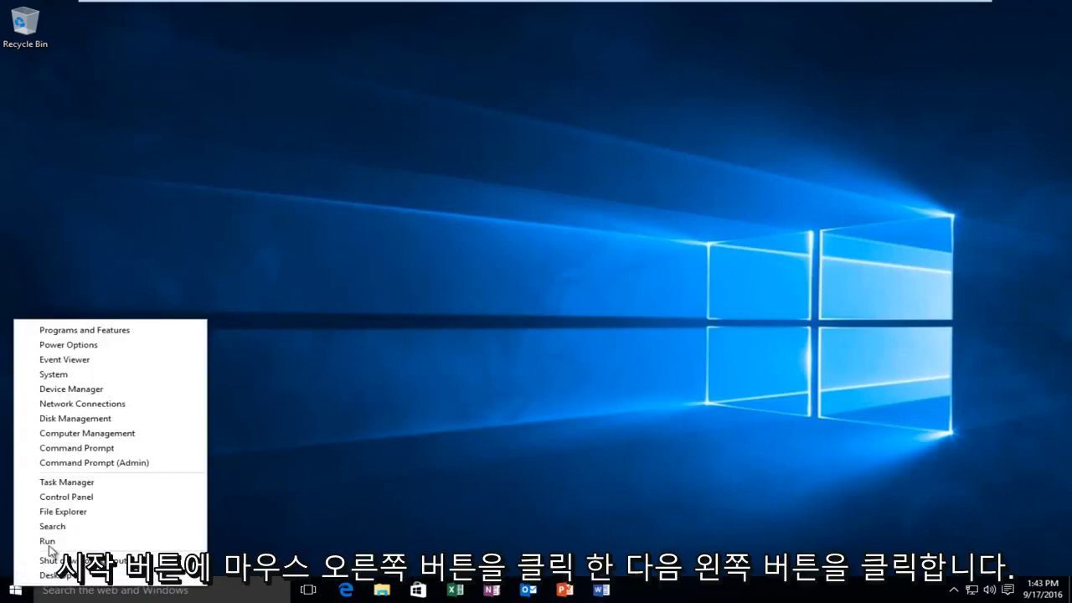
pyautogui.click(47, 540)
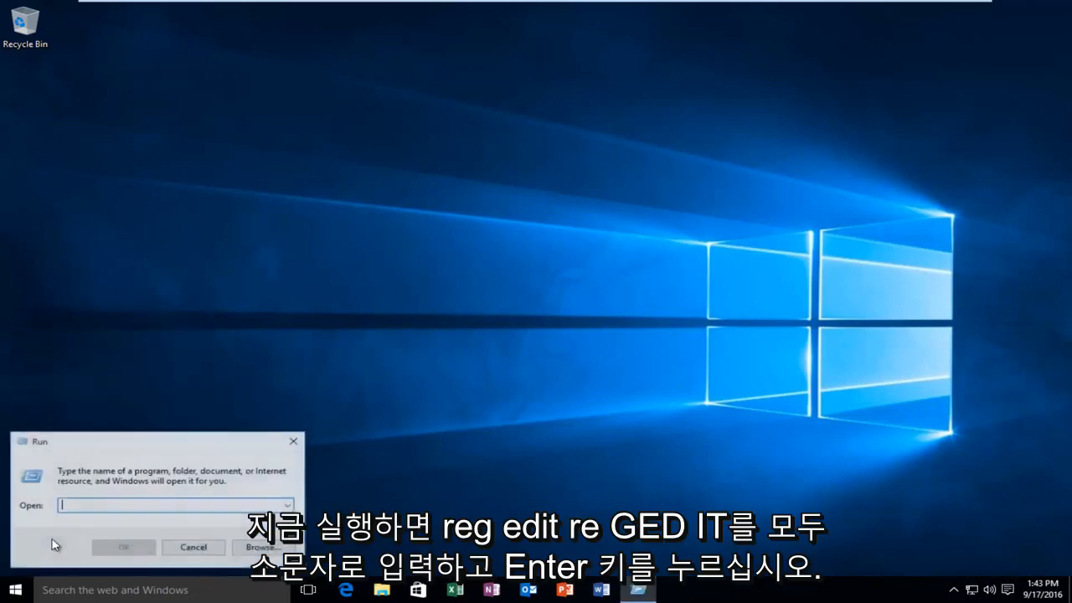
pyautogui.write('rege')
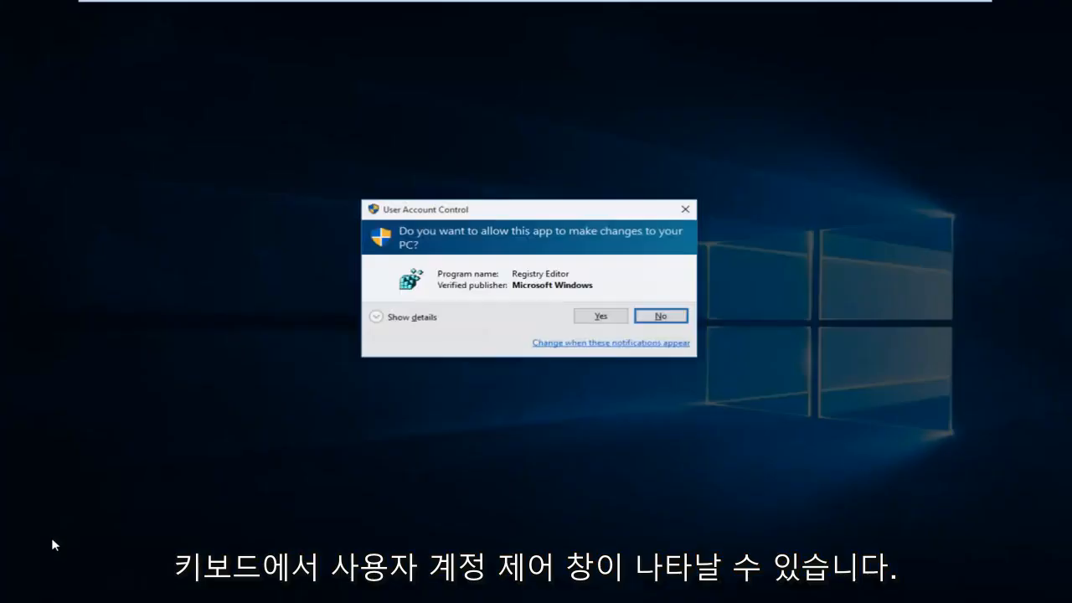
pyautogui.moveTo(389, 218)
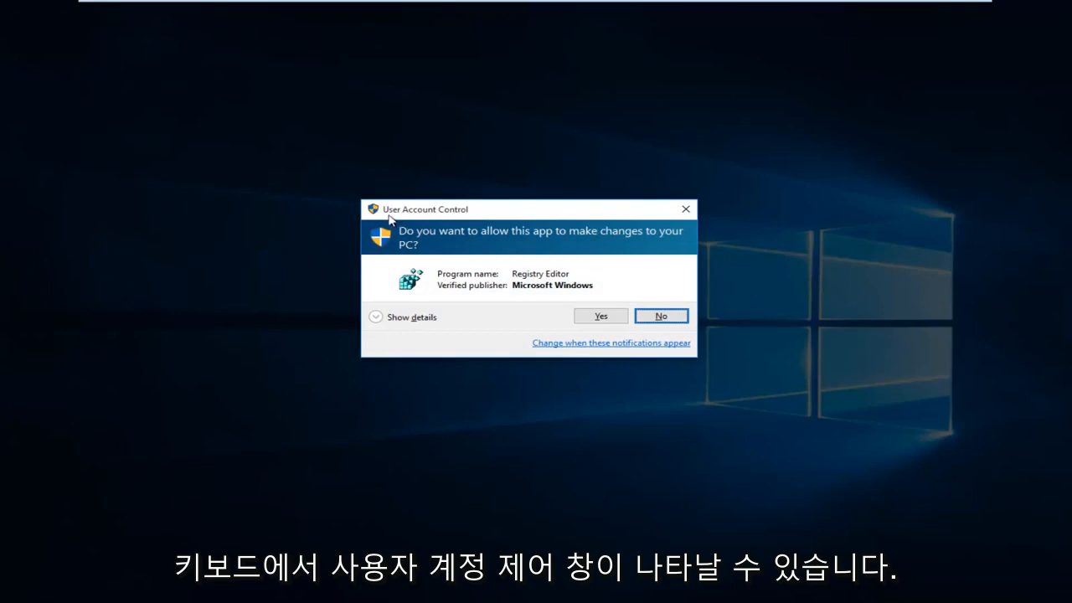
pyautogui.moveTo(256, 387)
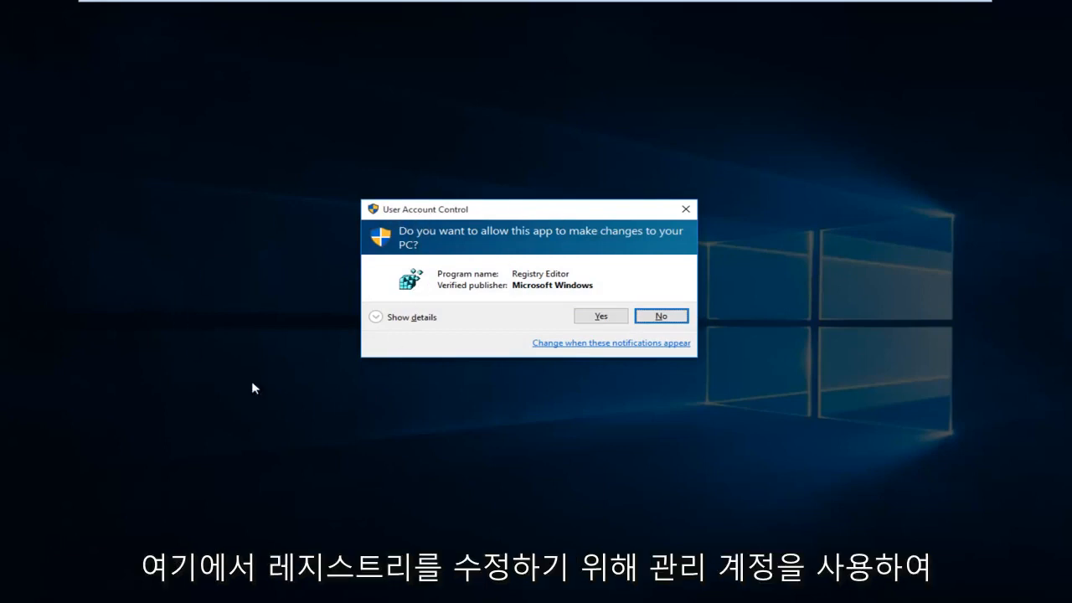
pyautogui.moveTo(380, 258)
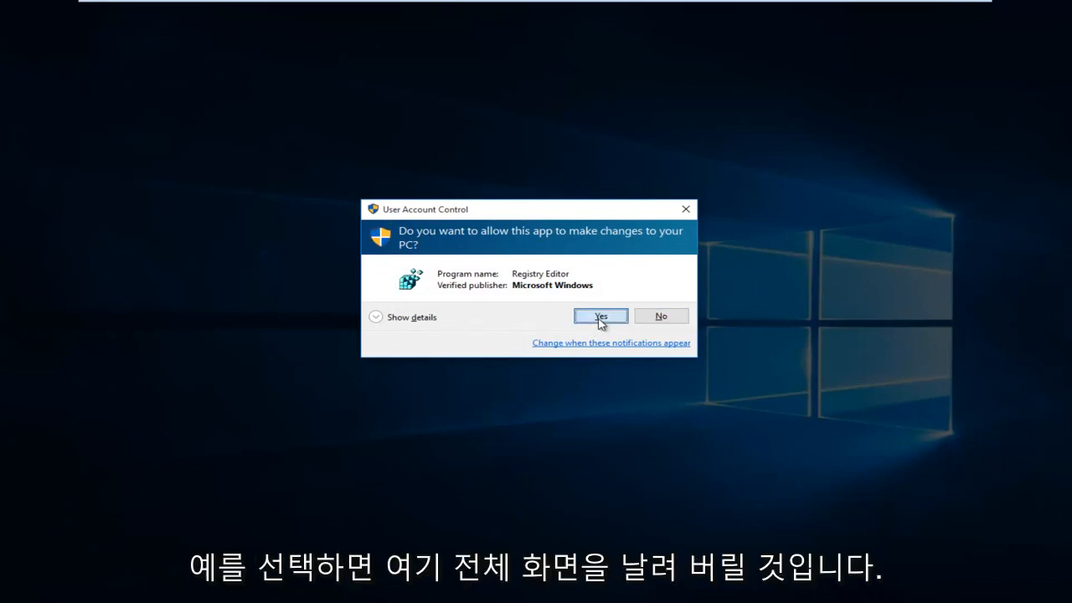
pyautogui.click(600, 316)
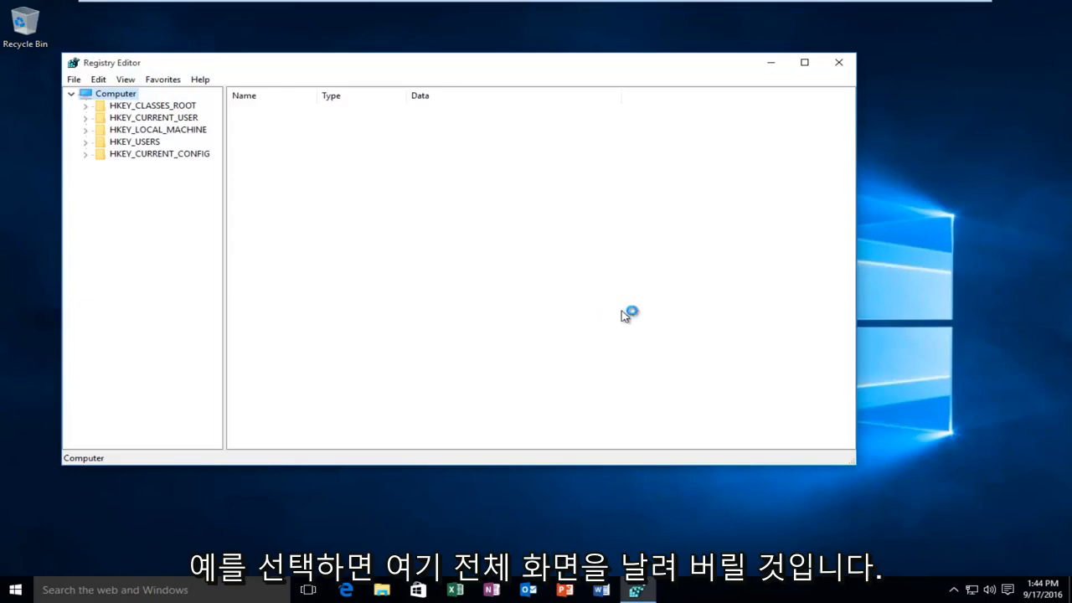
# - Maximize Registry Editor and expand HKEY_LOCAL_MACHINE\SOFTWARE\Microsoft\Windows to CurrentVersion
pyautogui.click(803, 62)
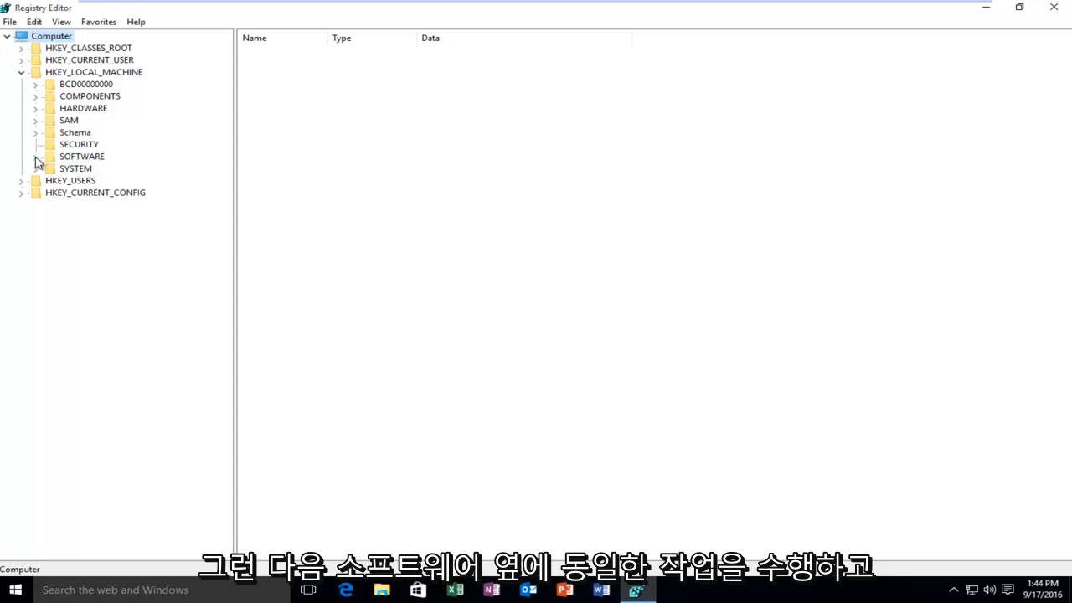
pyautogui.click(37, 155)
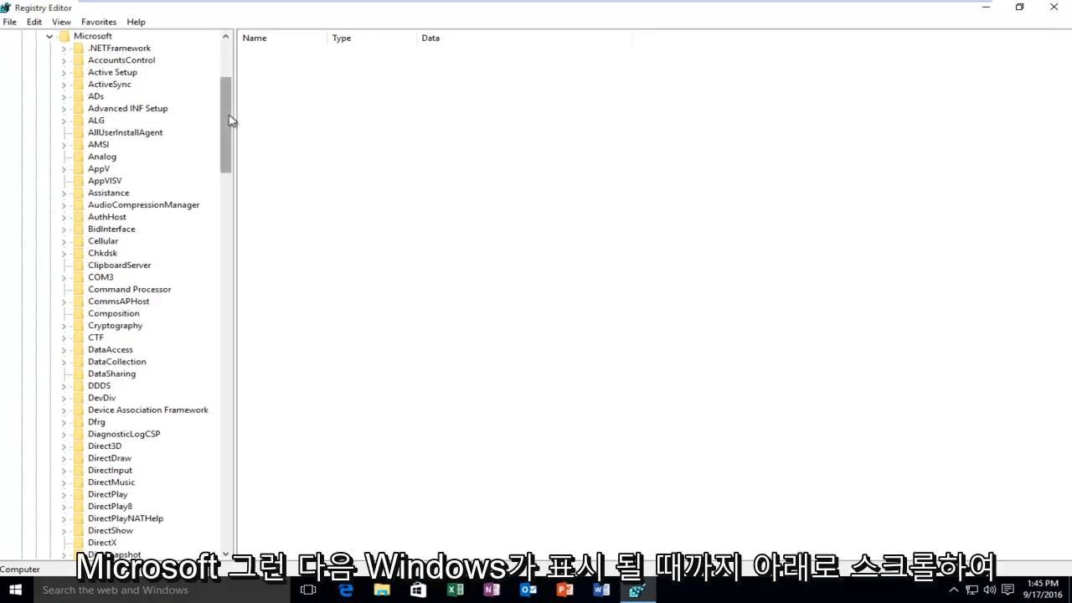
pyautogui.scroll(-3)
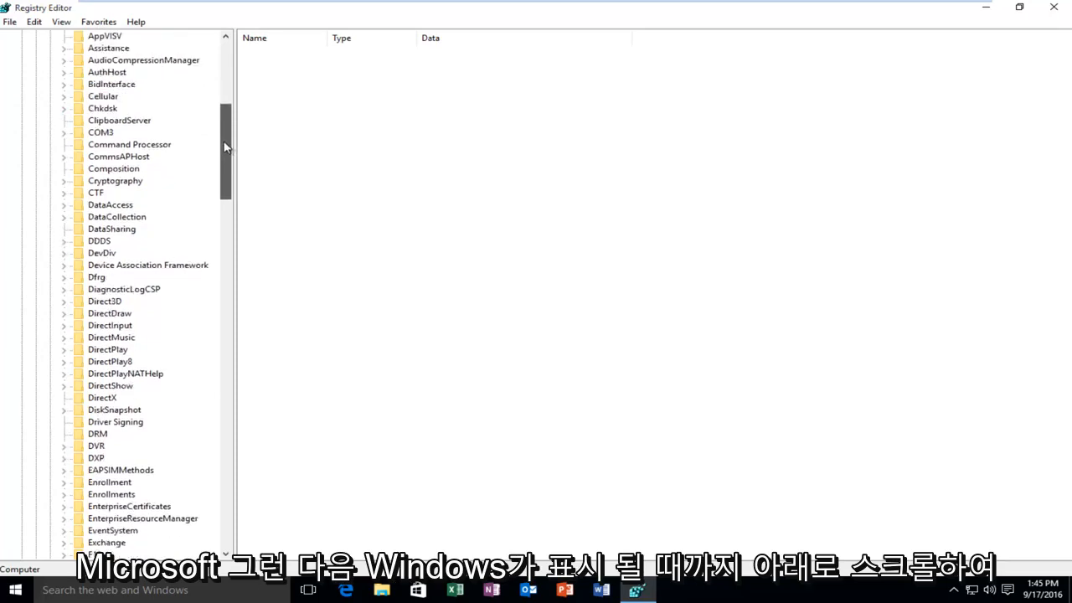
pyautogui.scroll(-3)
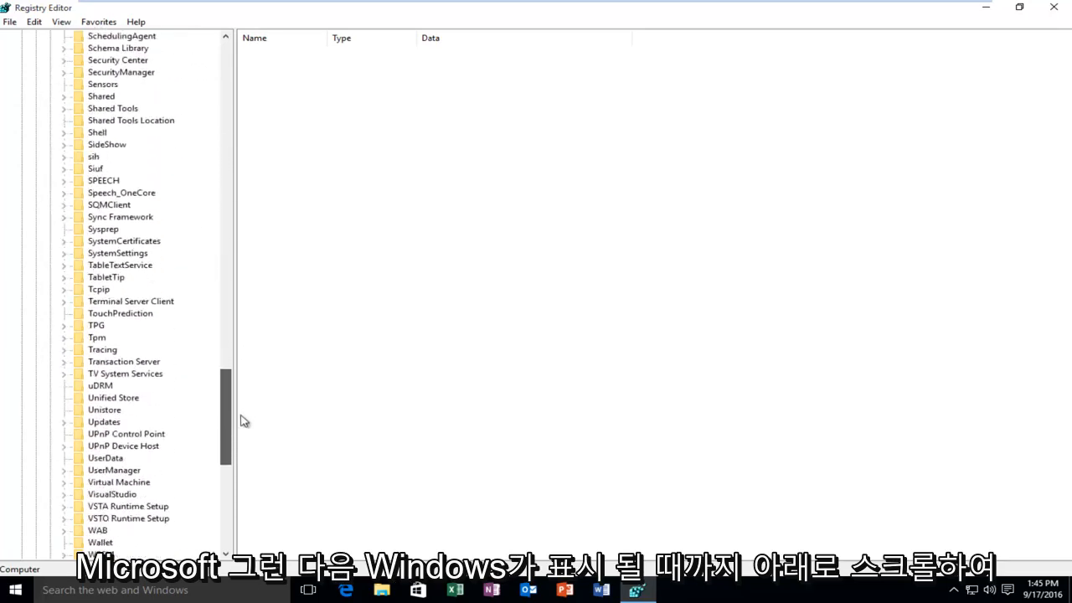
pyautogui.scroll(-3)
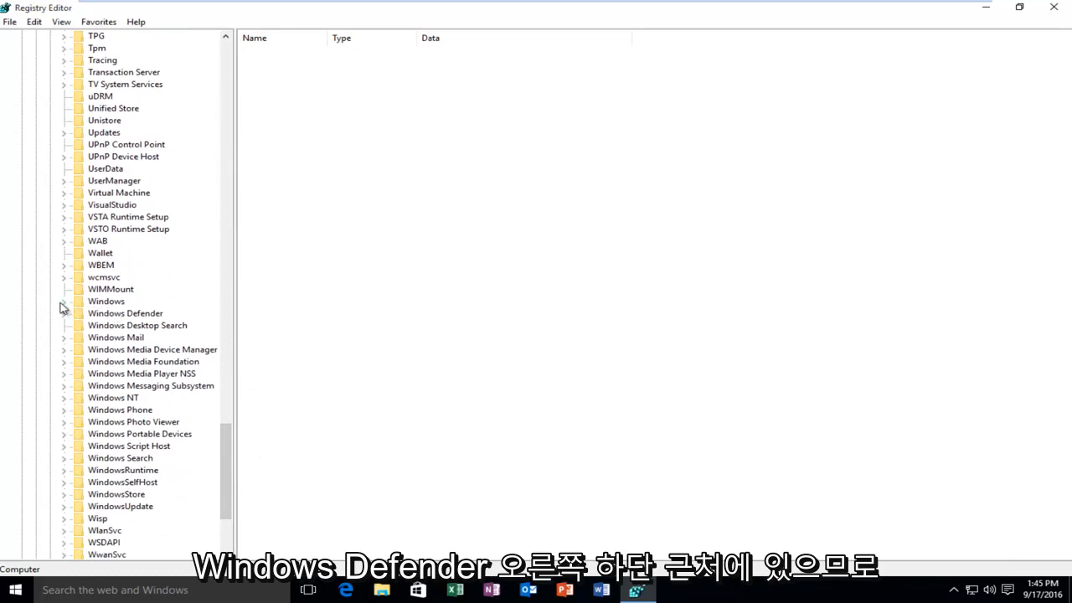
pyautogui.click(64, 300)
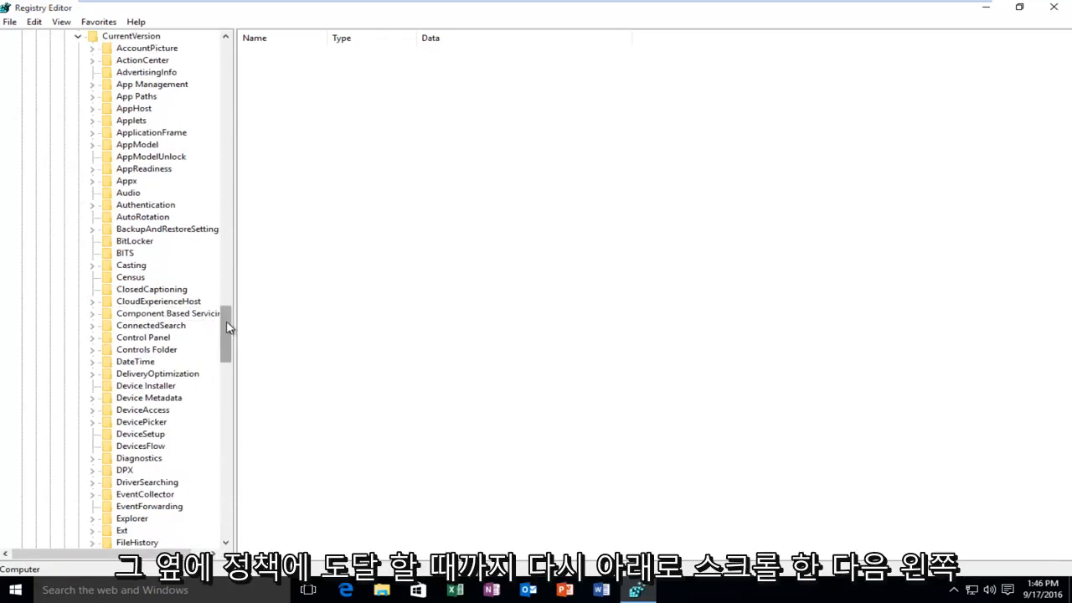
# - Select the Policies\System key to list its UAC values like FilterAdministratorToken
pyautogui.scroll(-3)
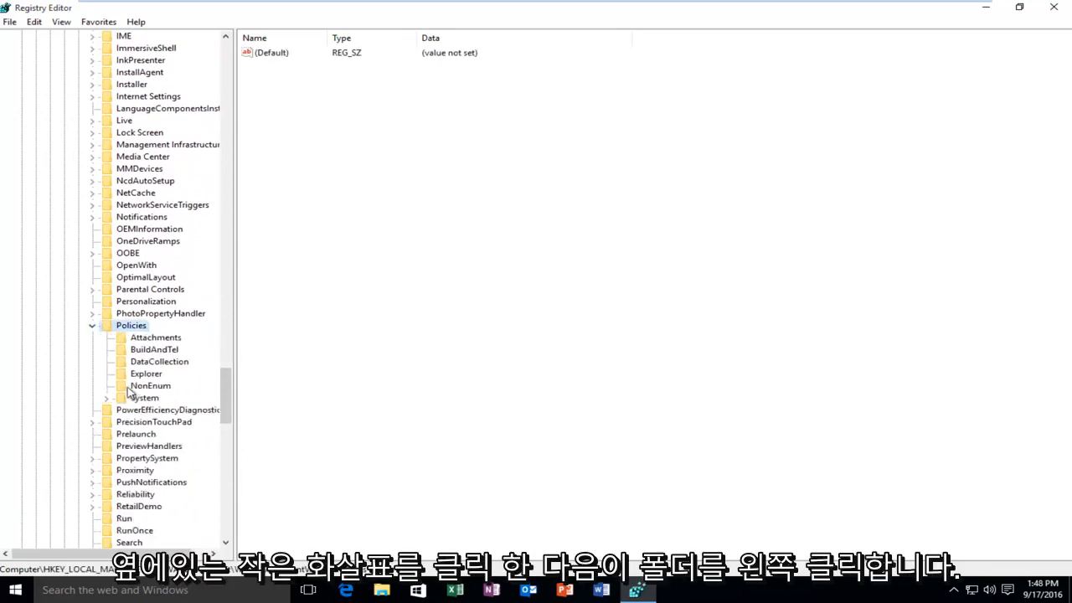
pyautogui.click(143, 397)
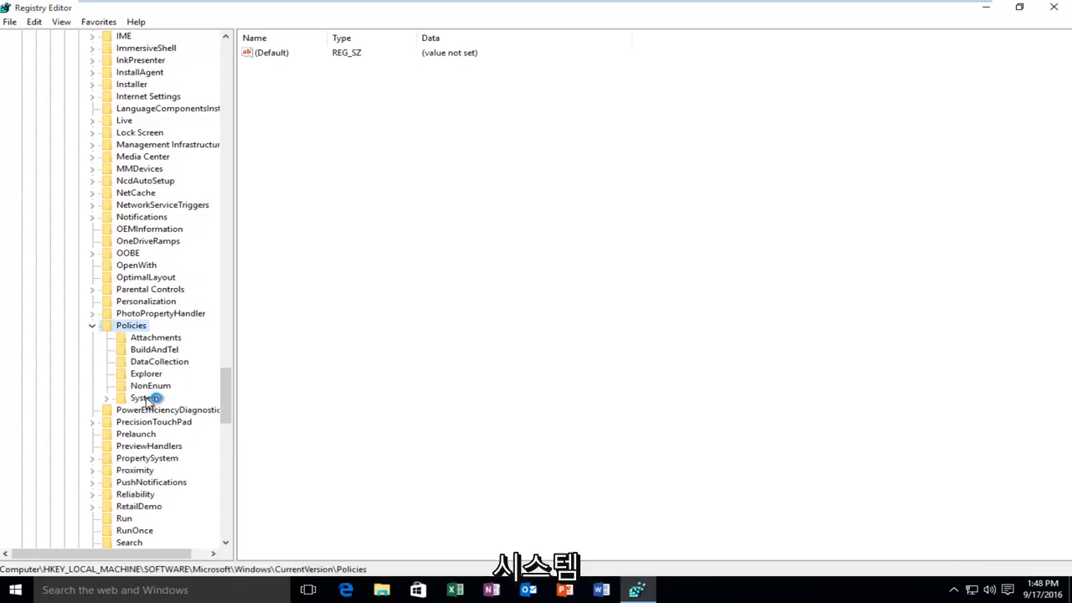
pyautogui.click(145, 397)
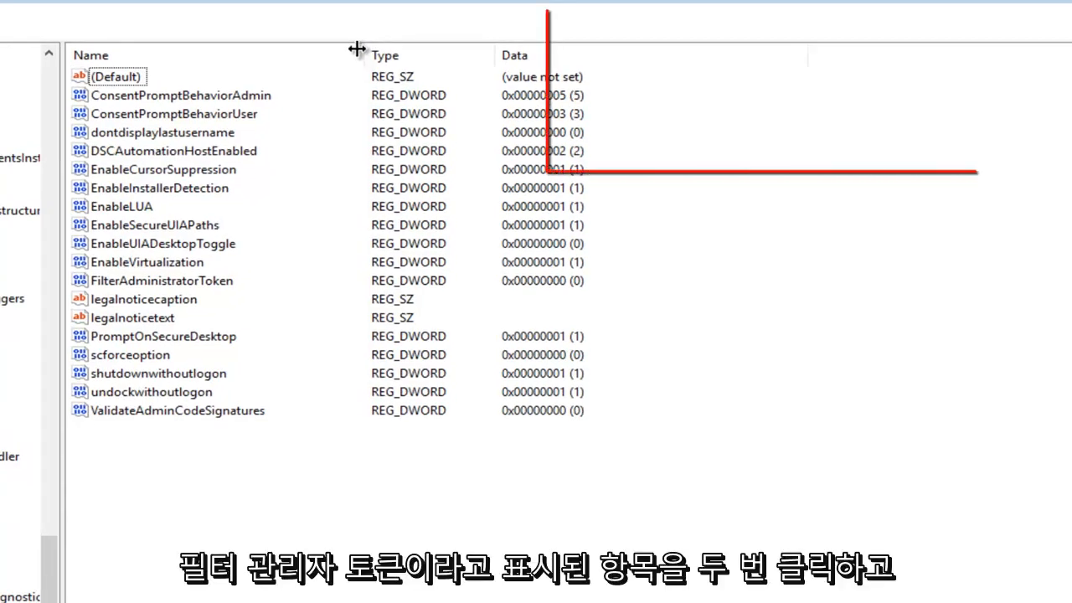
# - Edit FilterAdministratorToken and save it with Value data 1
pyautogui.click(162, 280)
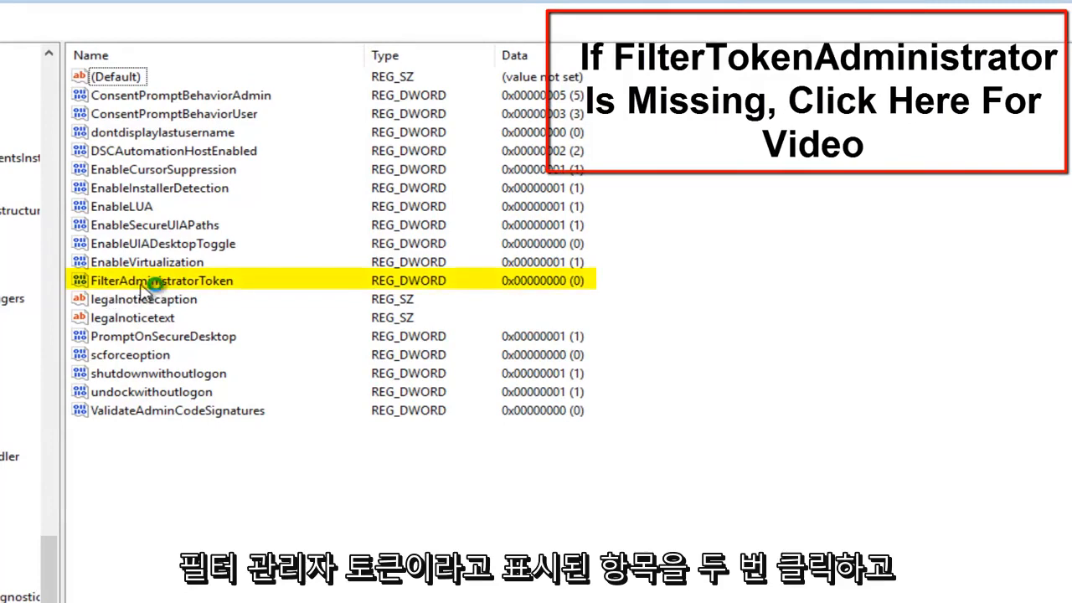
pyautogui.doubleClick(159, 280)
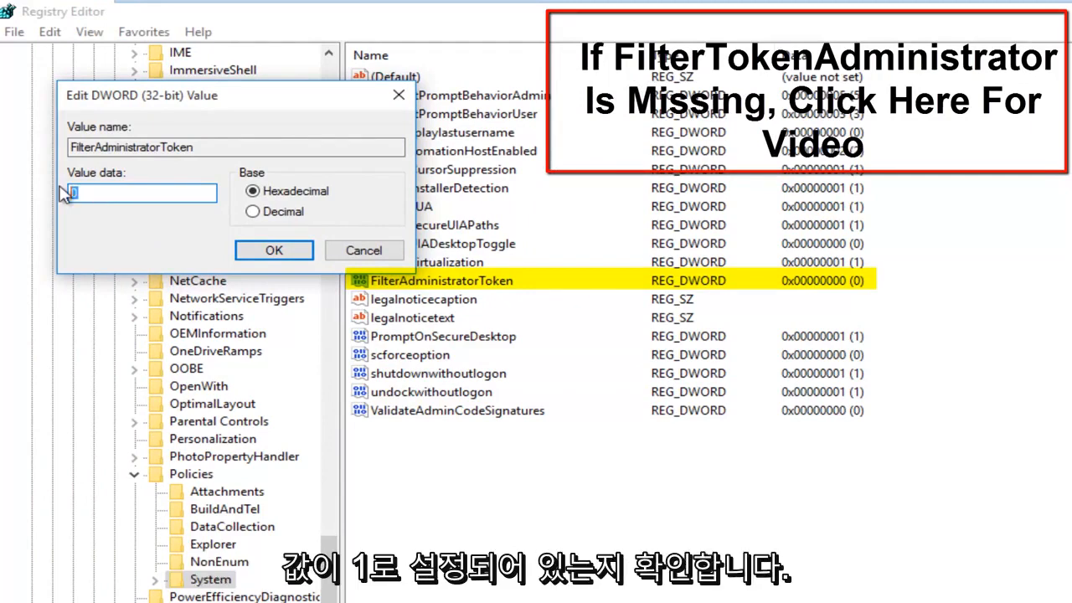
pyautogui.write('1')
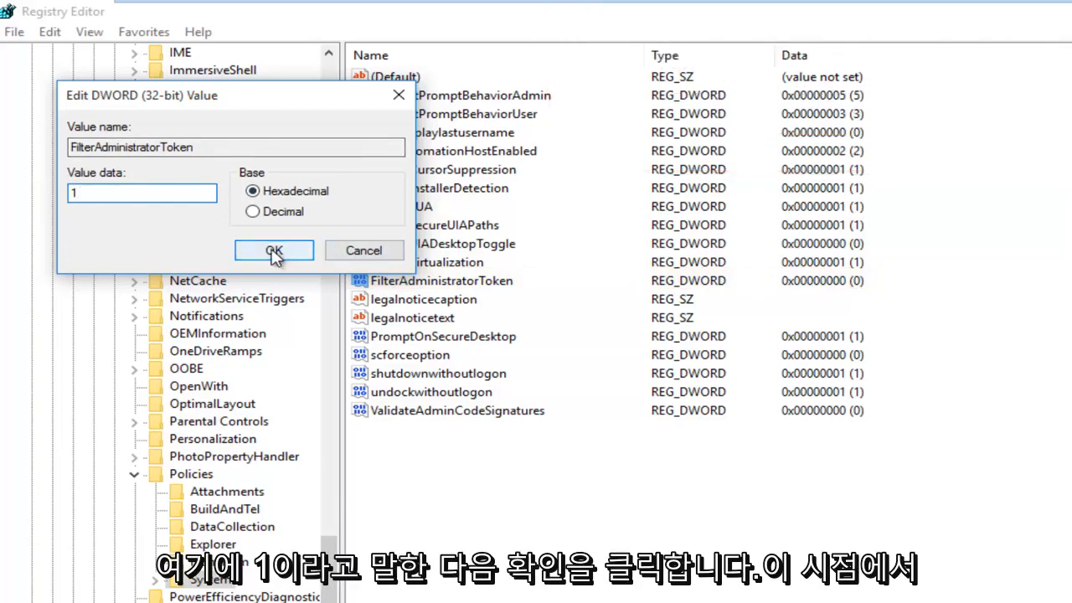
pyautogui.click(273, 250)
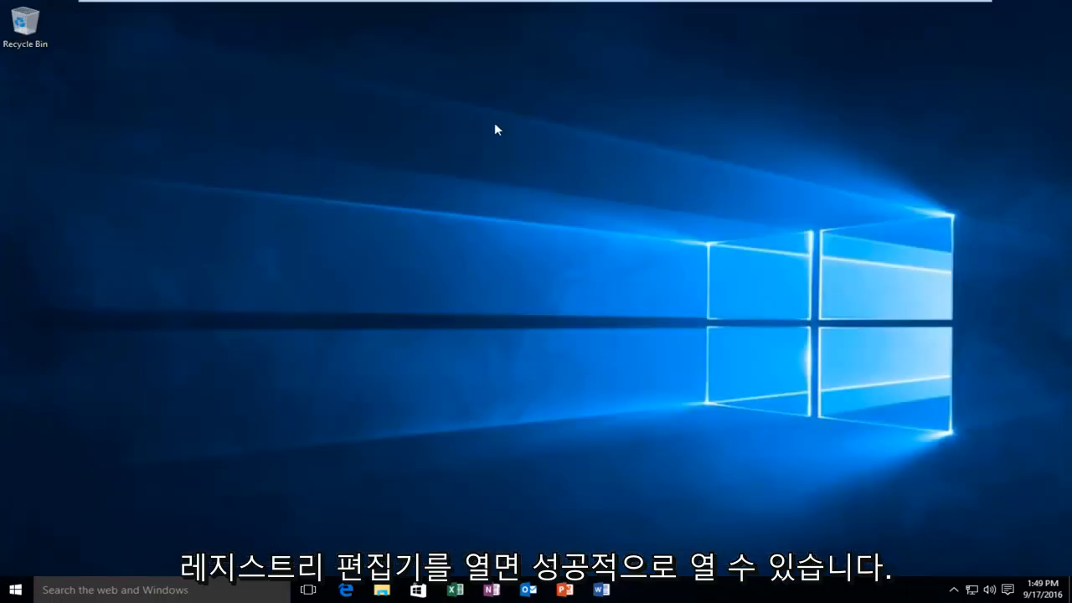
pyautogui.moveTo(343, 219)
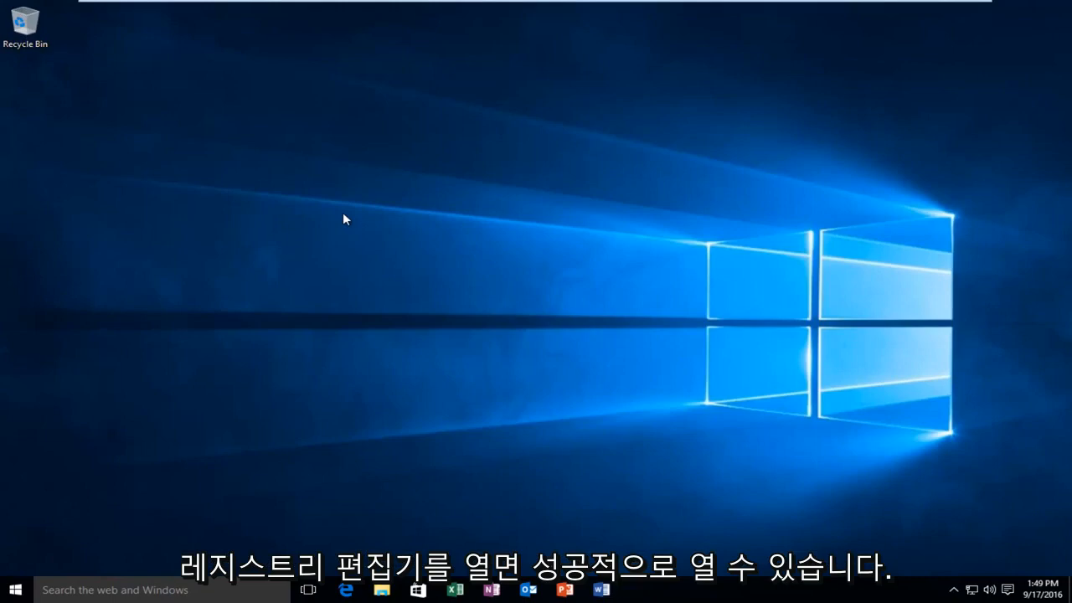